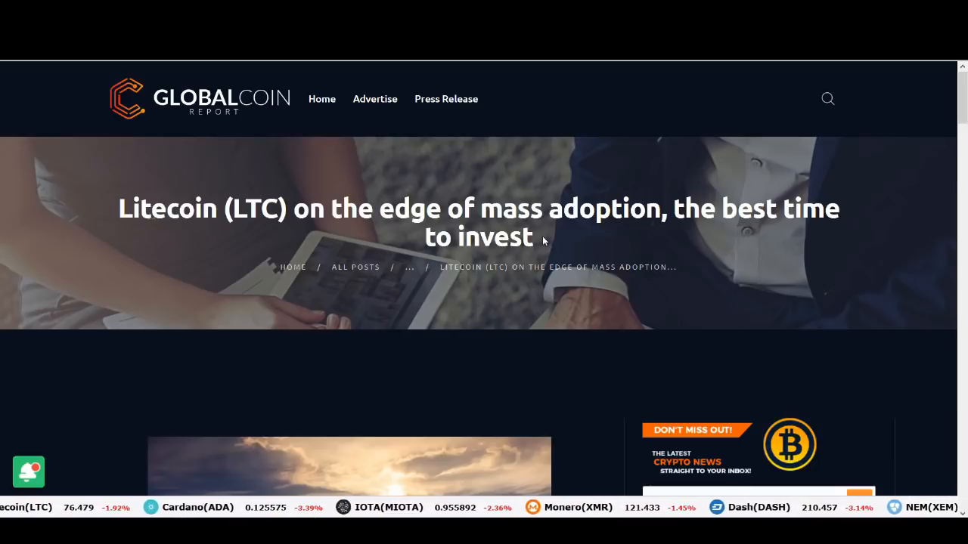
scroll(down, 3)
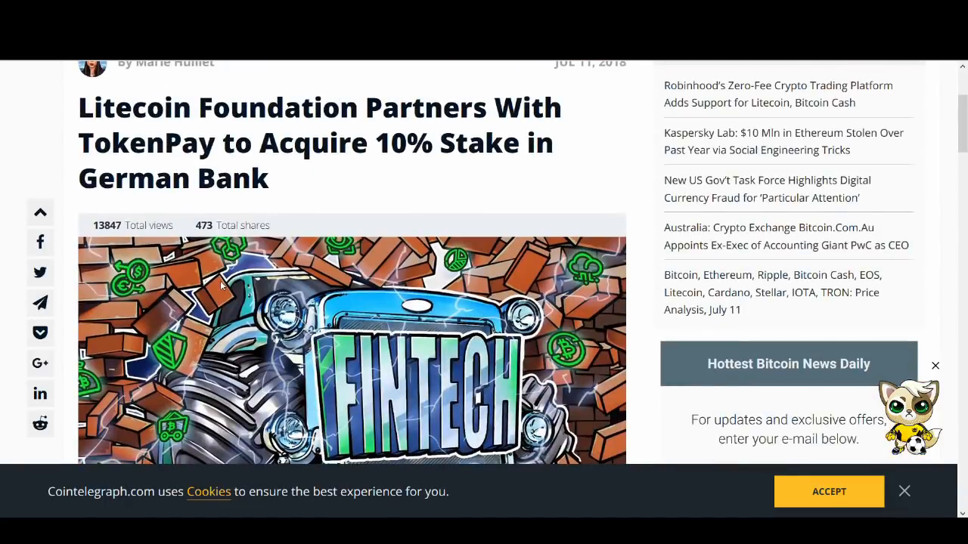
scroll(down, 3)
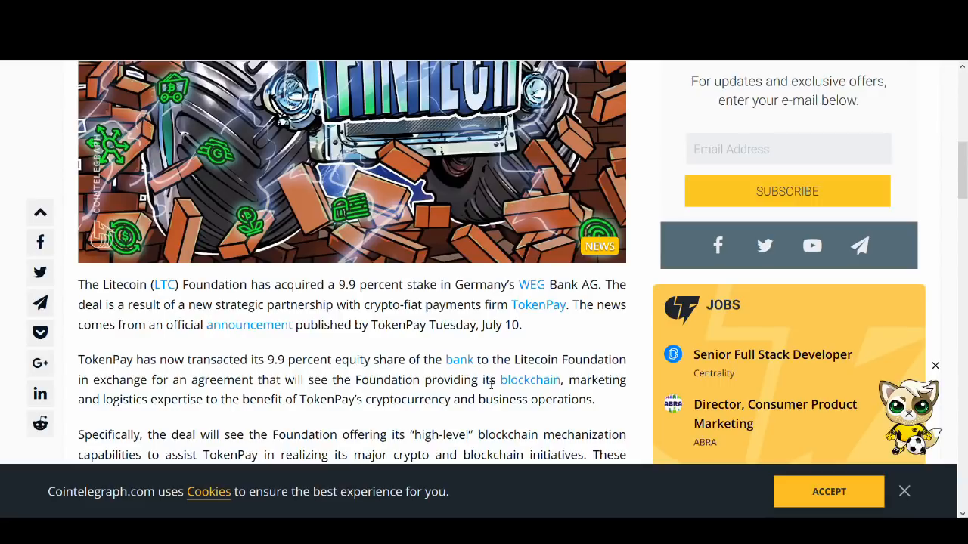
scroll(down, 3)
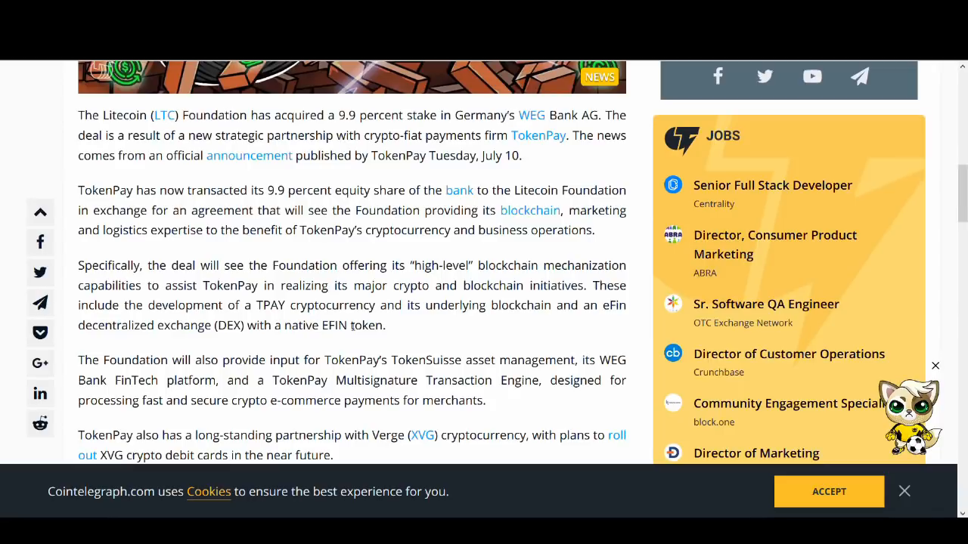
mouse_move(251, 178)
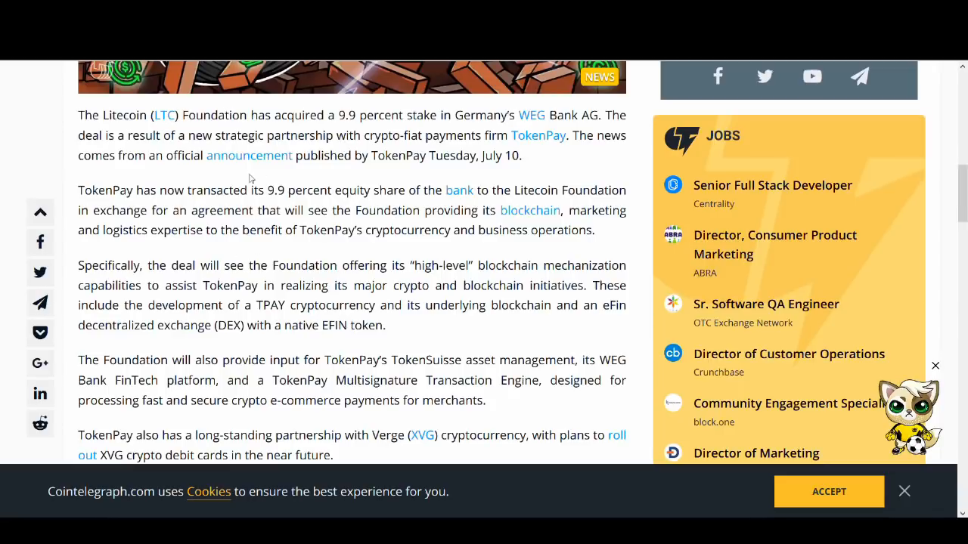
mouse_move(197, 218)
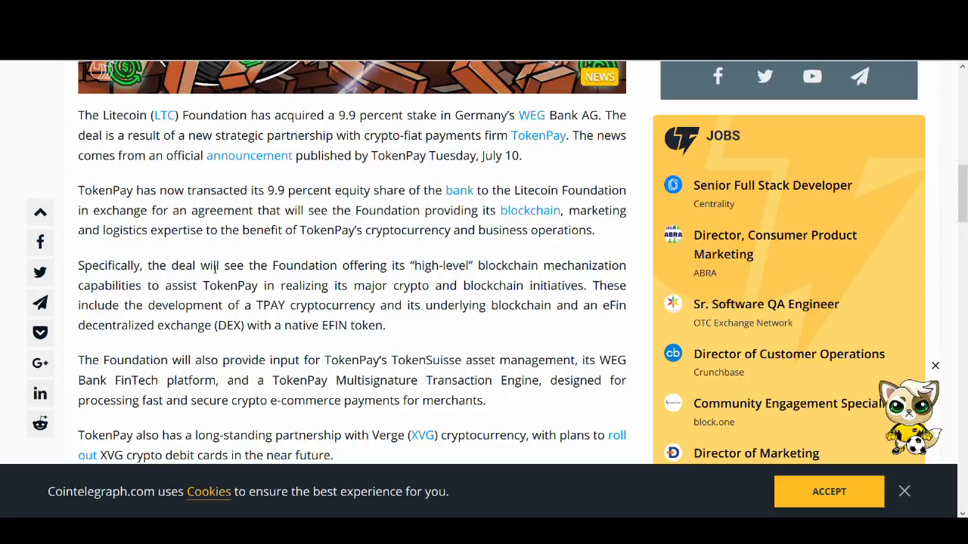
scroll(down, 3)
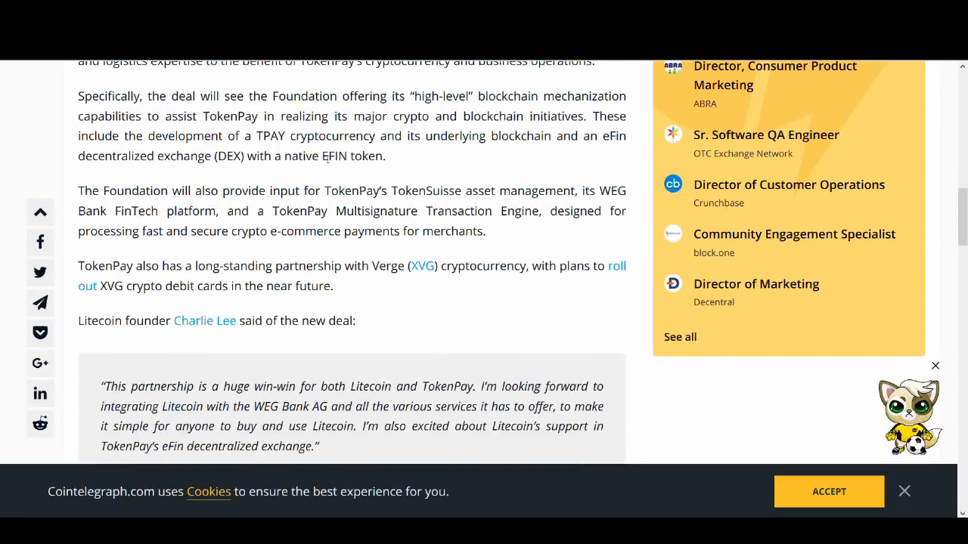
scroll(down, 3)
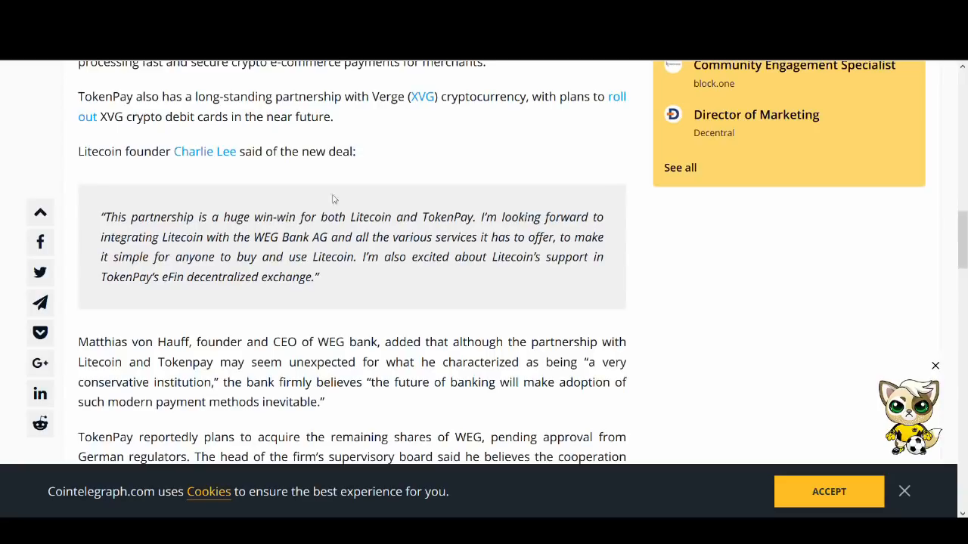
mouse_move(312, 214)
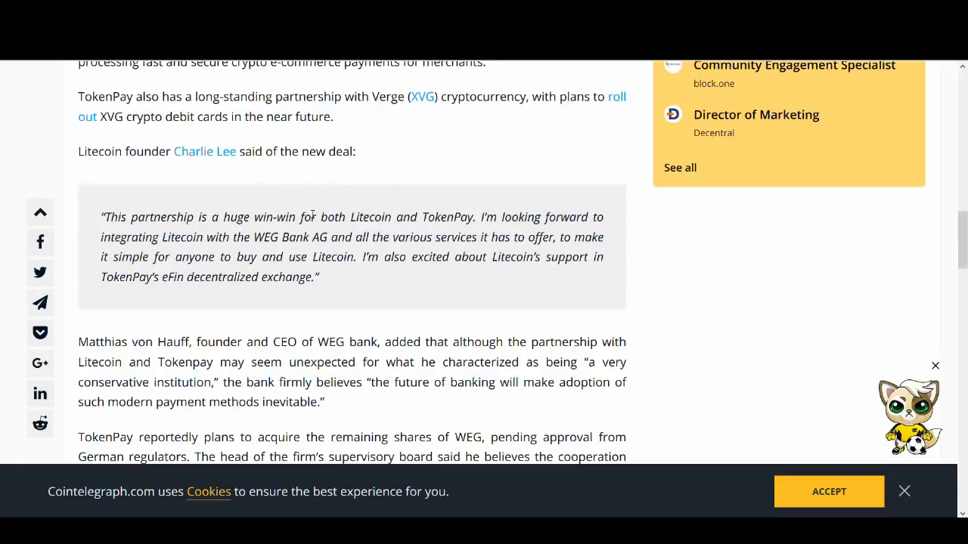
mouse_move(421, 158)
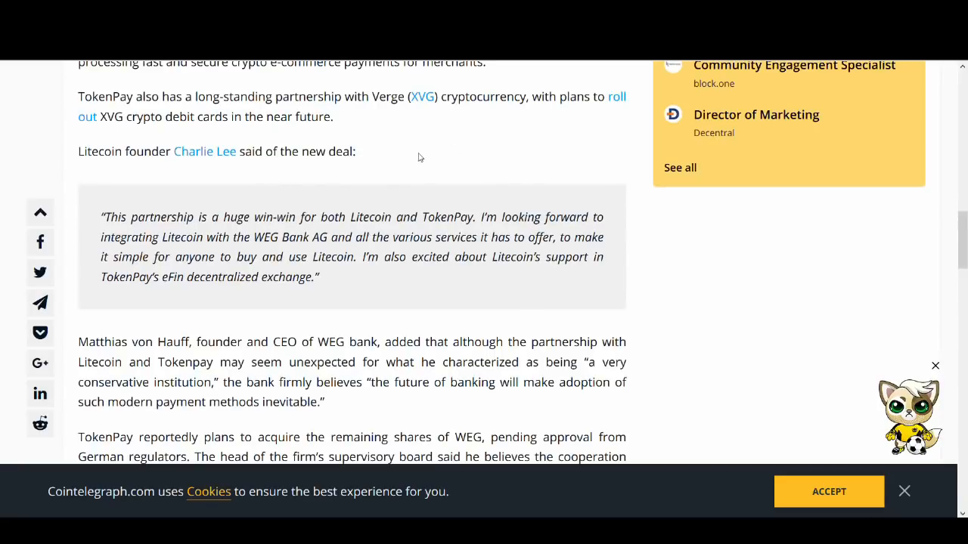
mouse_move(348, 197)
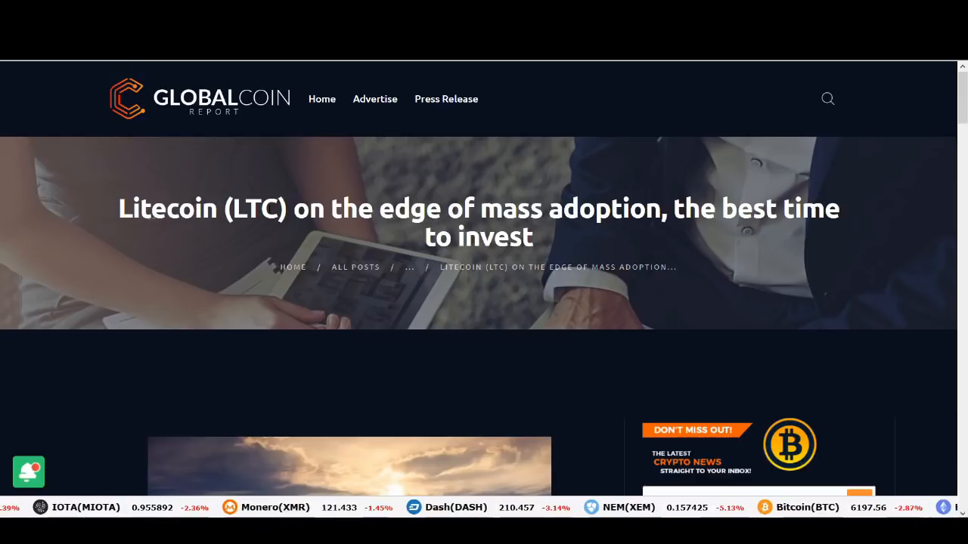
scroll(down, 3)
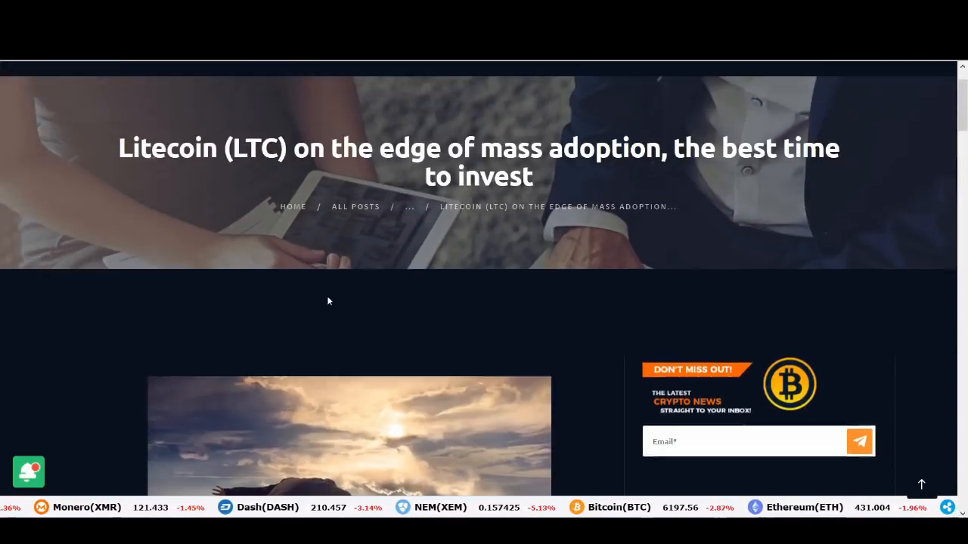
scroll(down, 3)
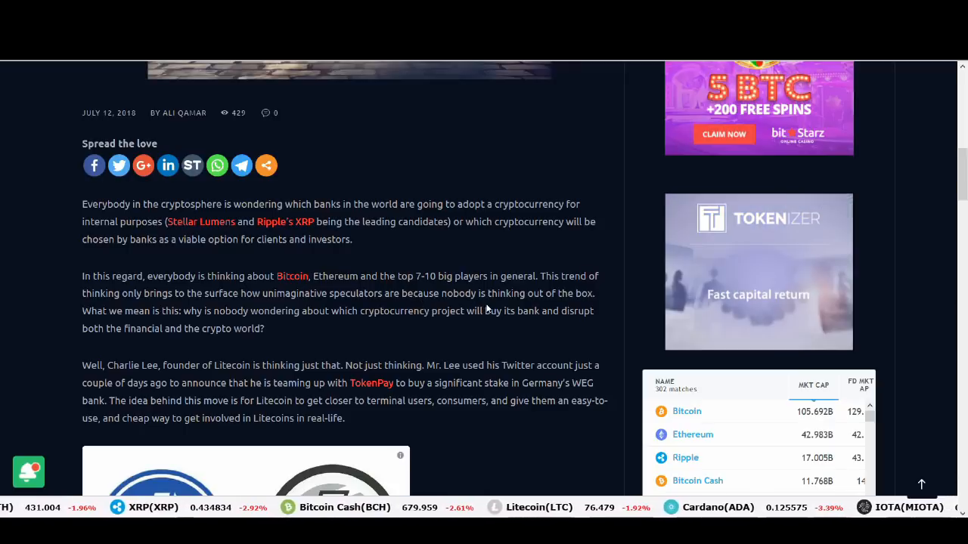
scroll(down, 3)
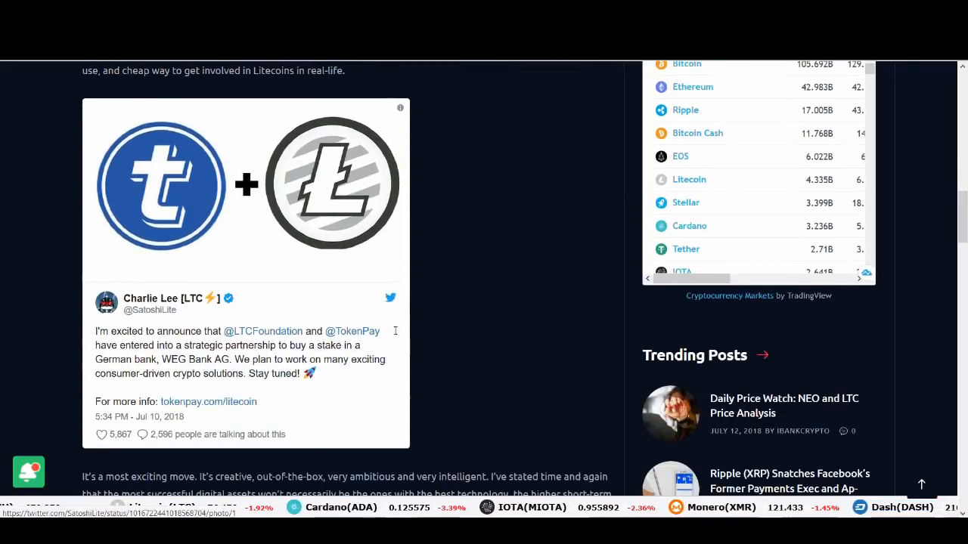
scroll(down, 3)
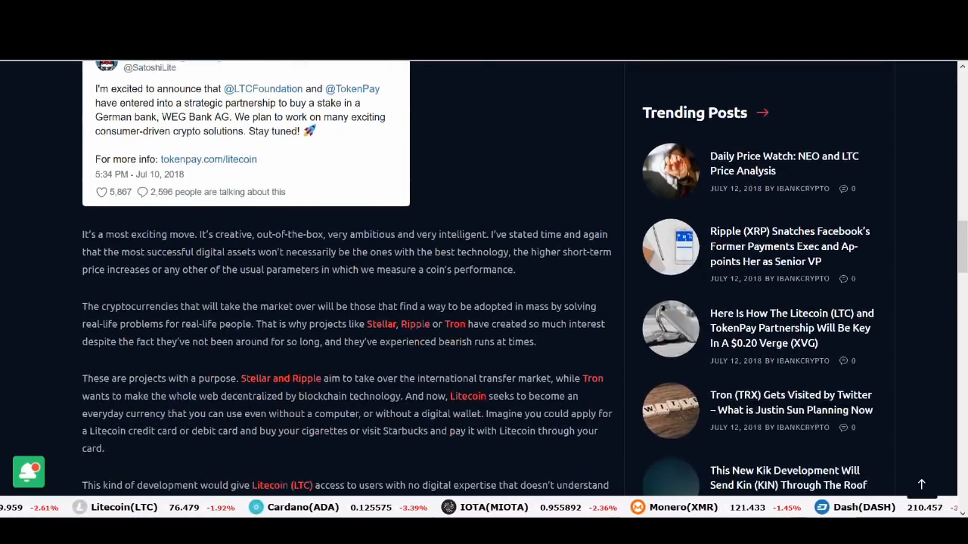
scroll(down, 3)
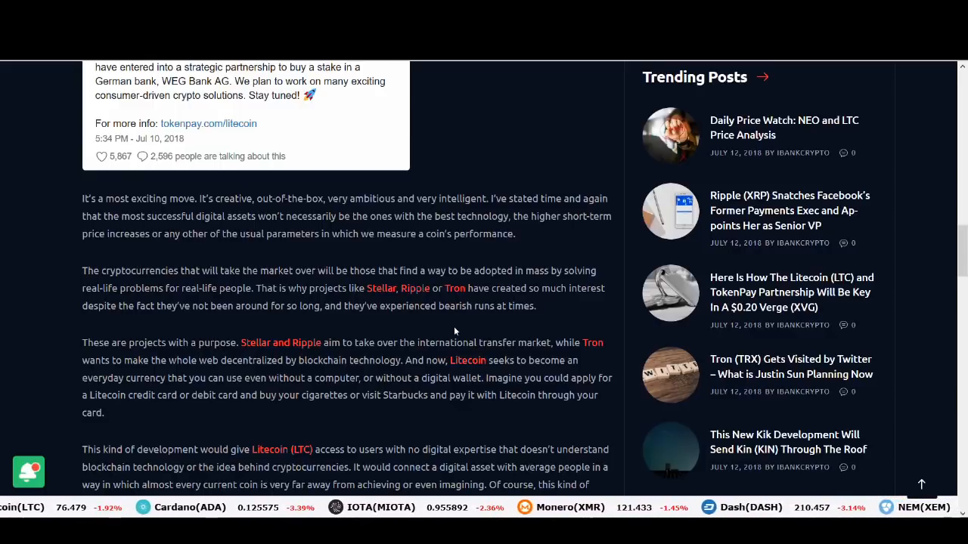
scroll(left, 3)
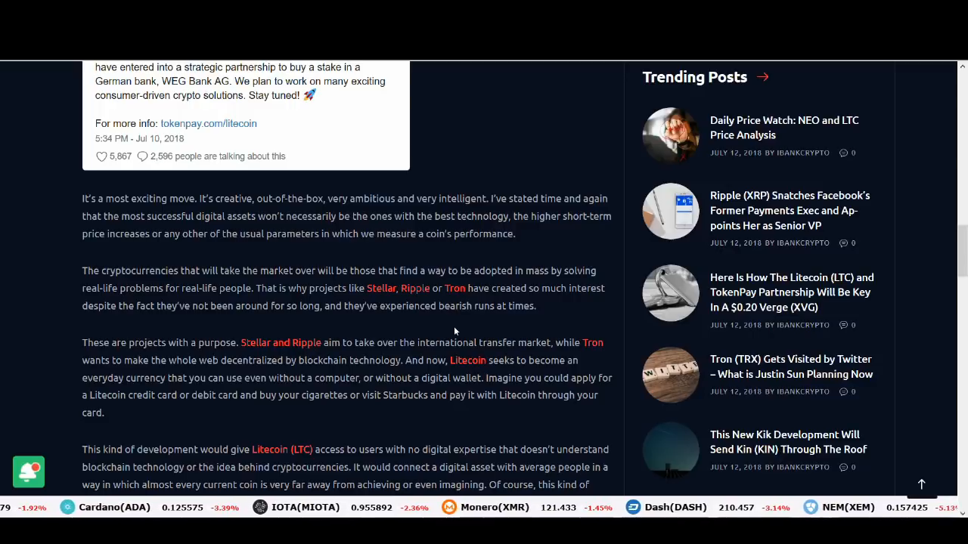
scroll(left, 3)
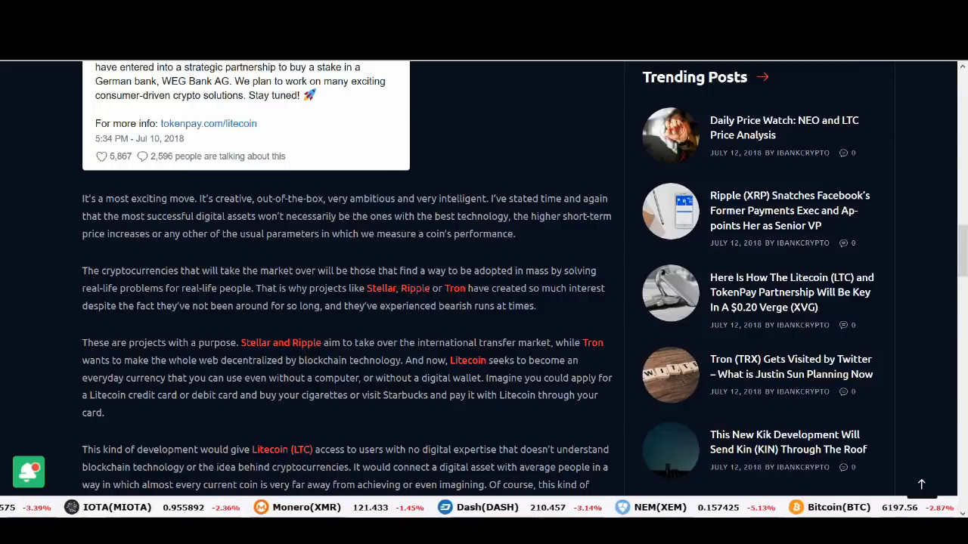
scroll(down, 3)
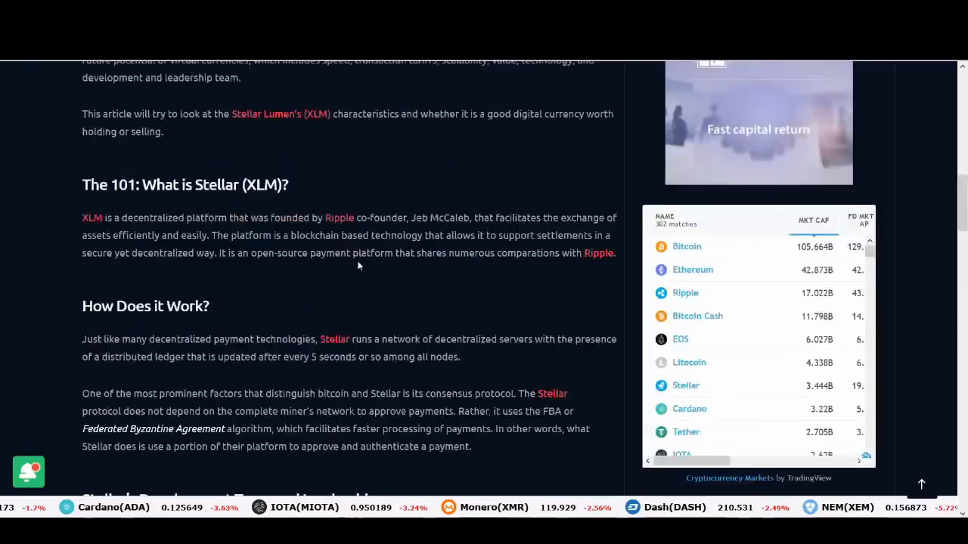
scroll(down, 3)
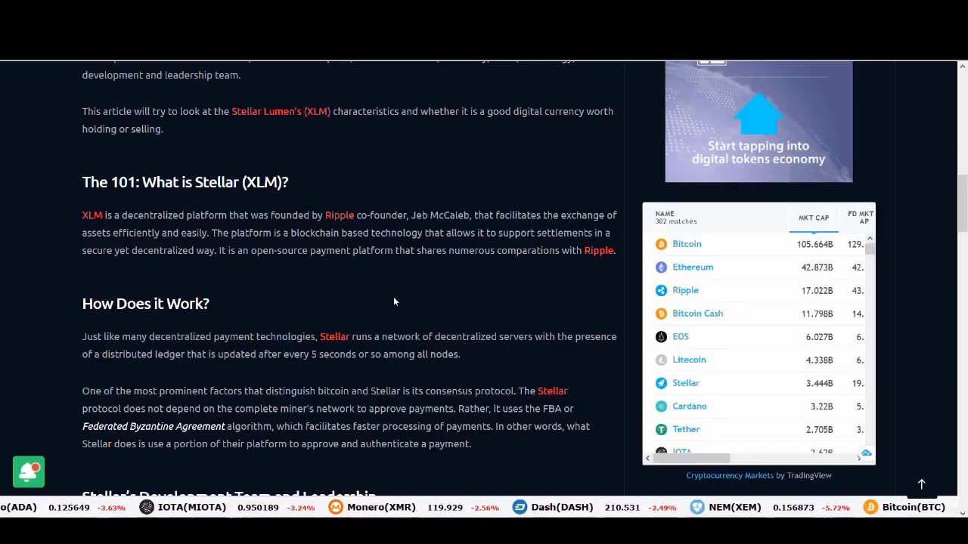
scroll(down, 3)
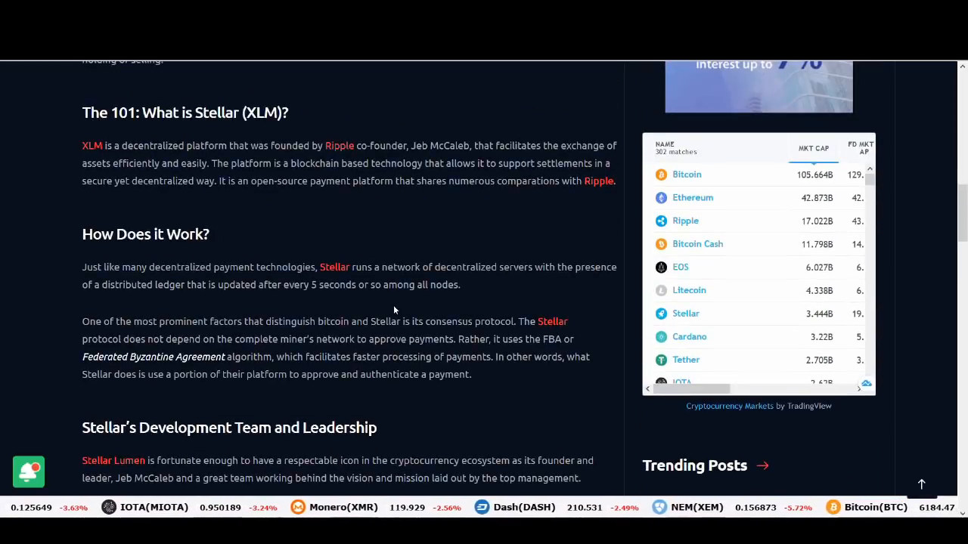
scroll(down, 3)
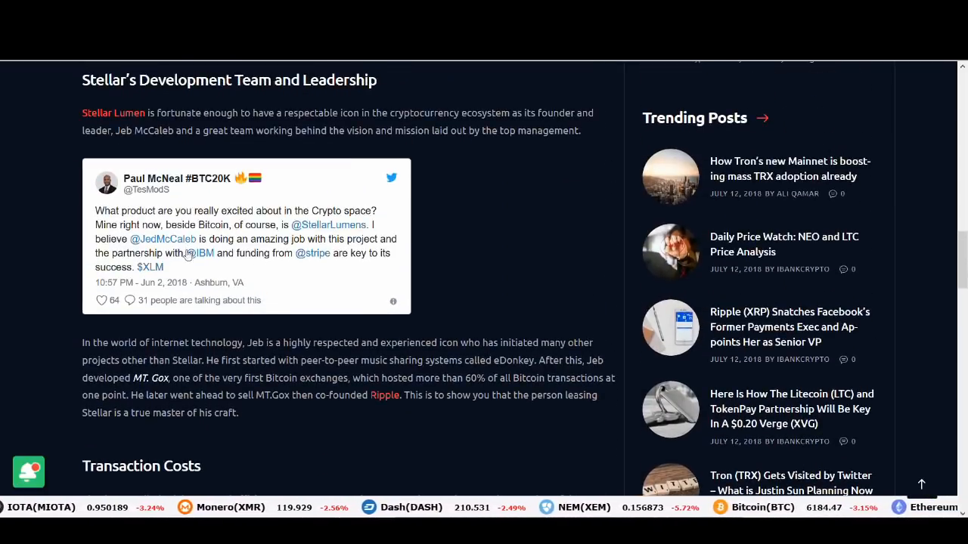
scroll(down, 3)
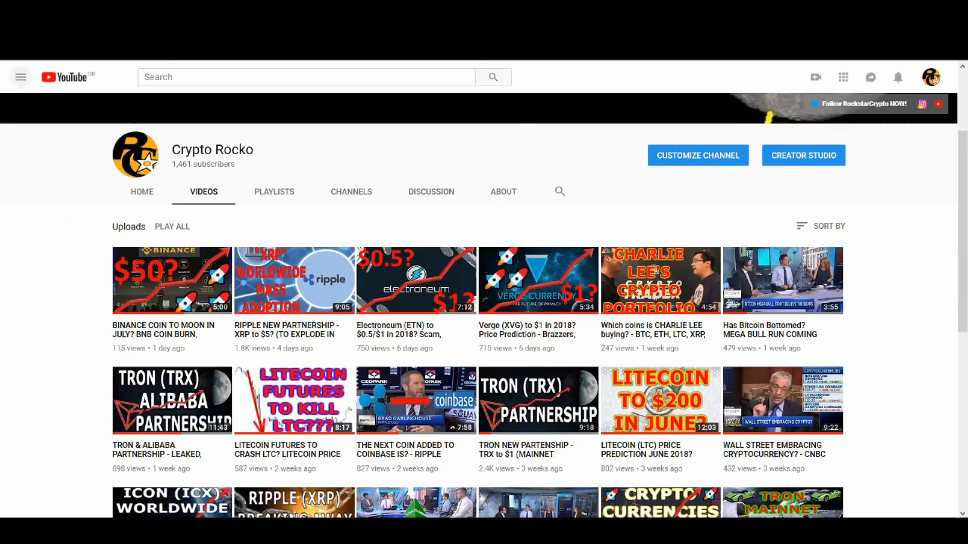
scroll(down, 3)
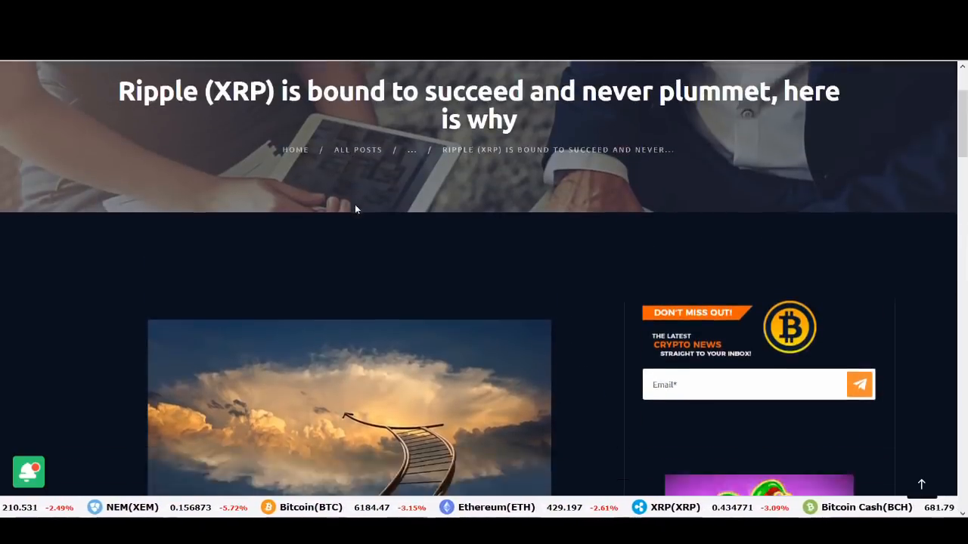
scroll(down, 3)
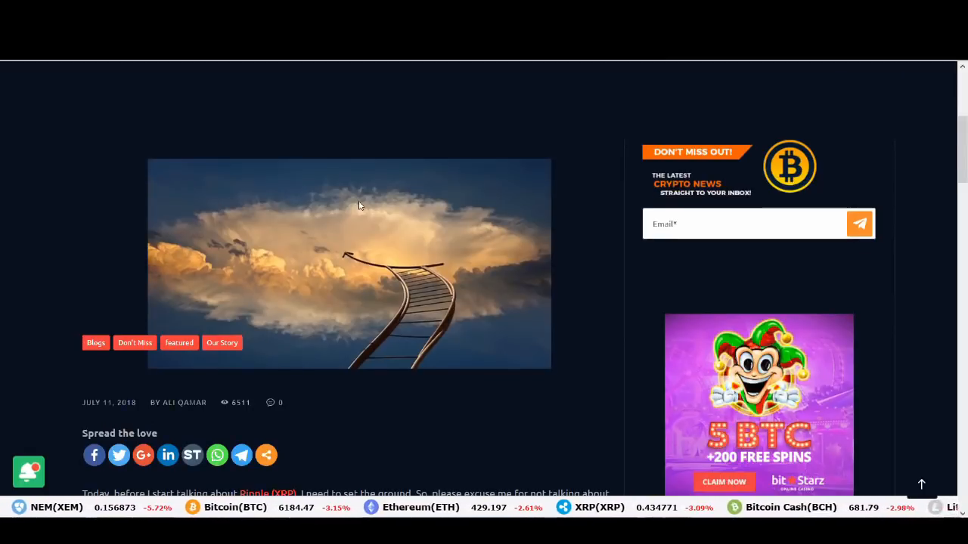
scroll(down, 3)
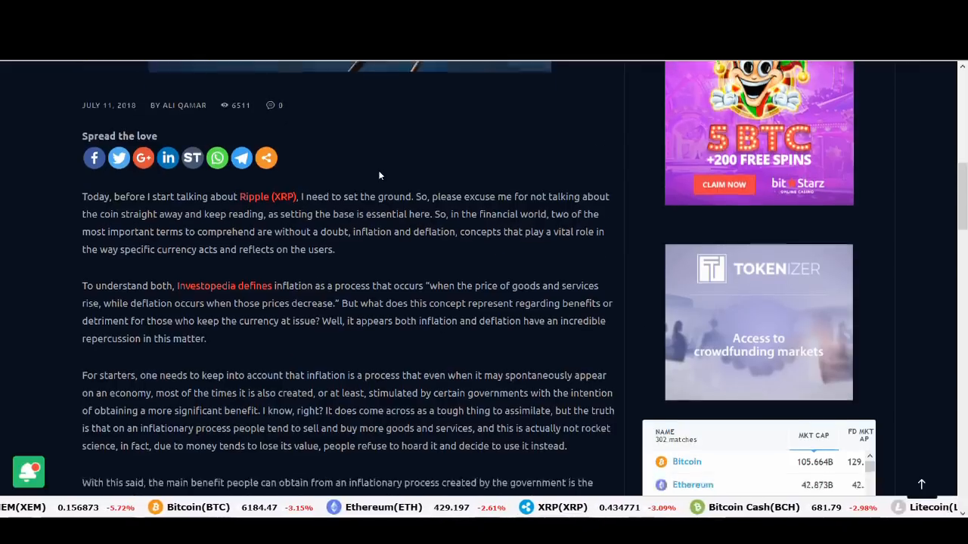
scroll(down, 3)
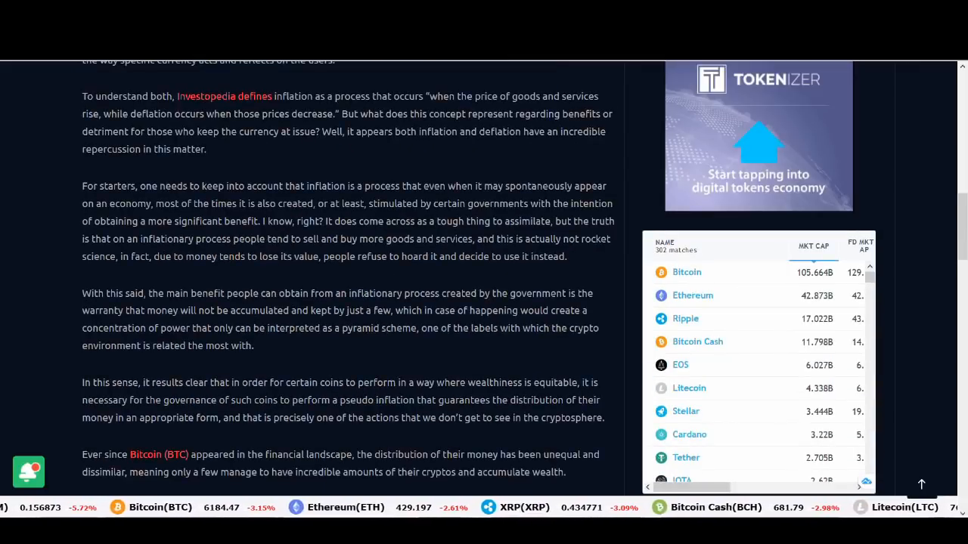
scroll(down, 3)
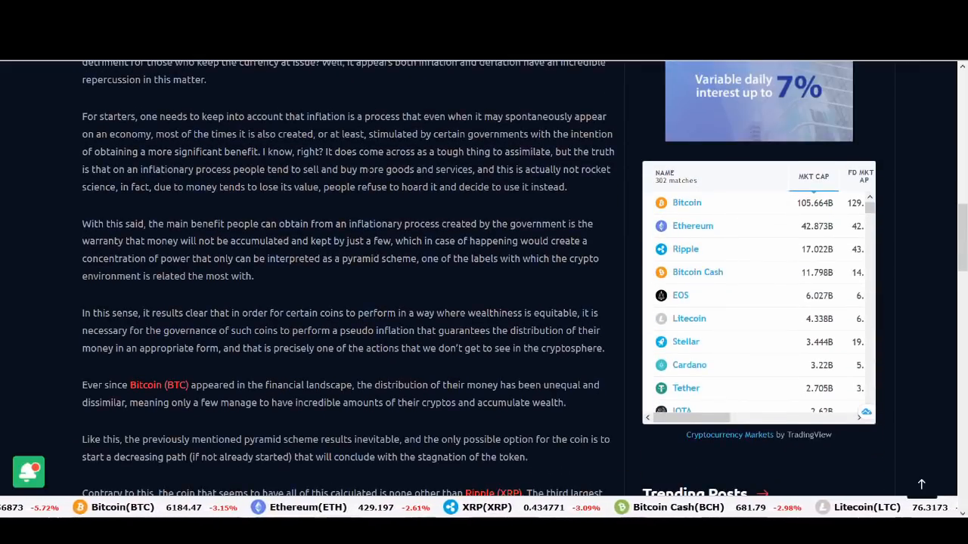
scroll(down, 3)
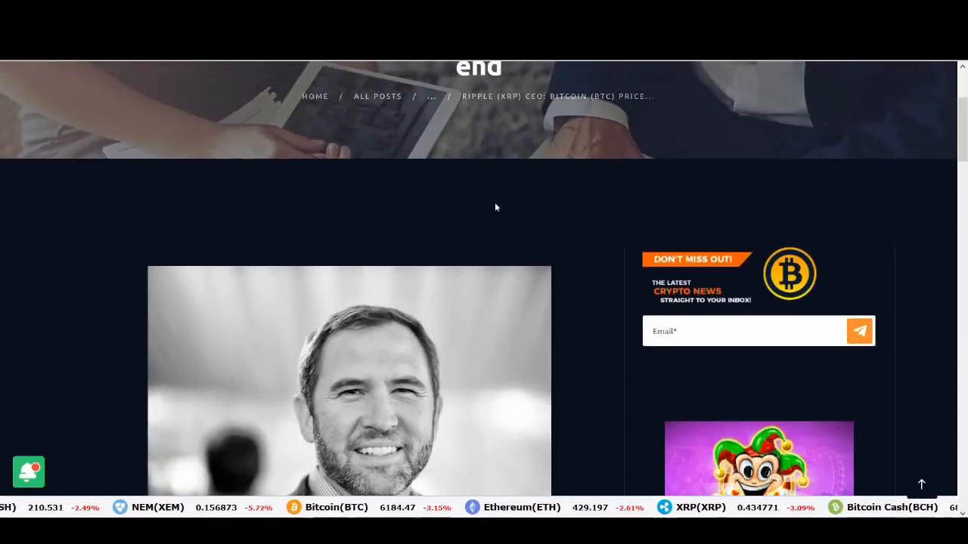
scroll(down, 3)
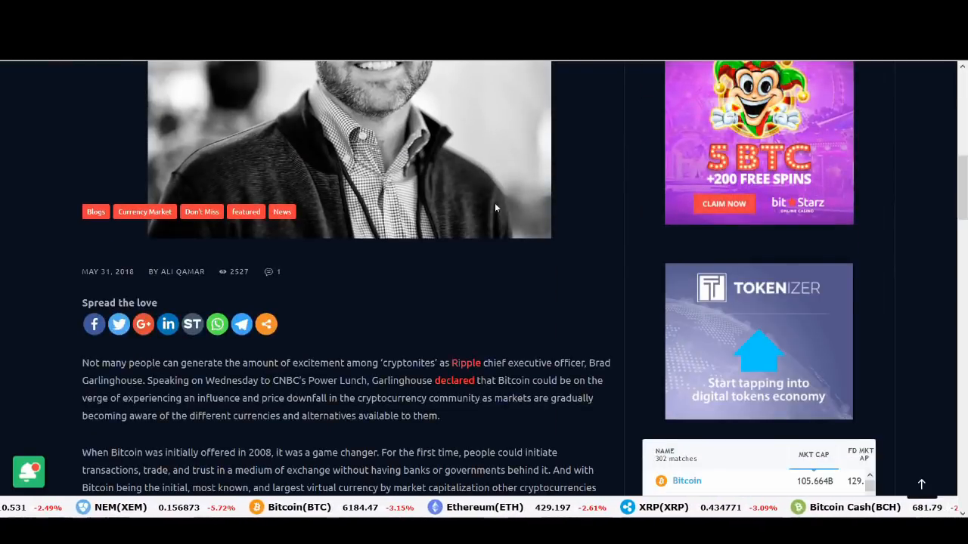
scroll(up, 3)
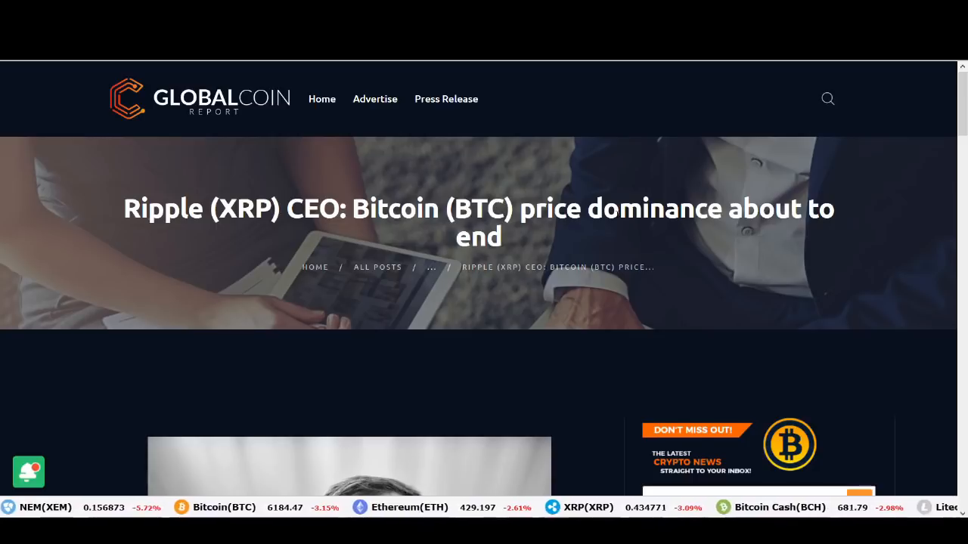
scroll(down, 3)
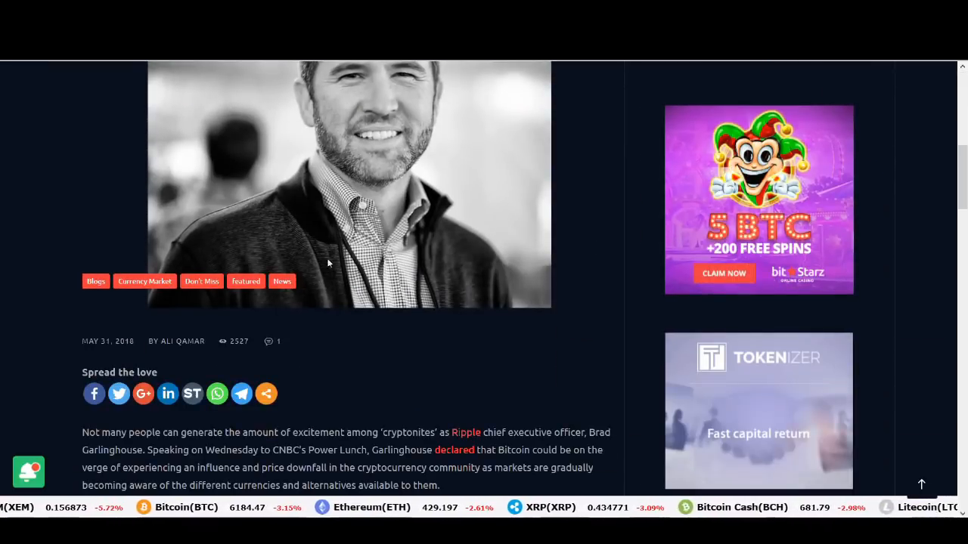
scroll(up, 3)
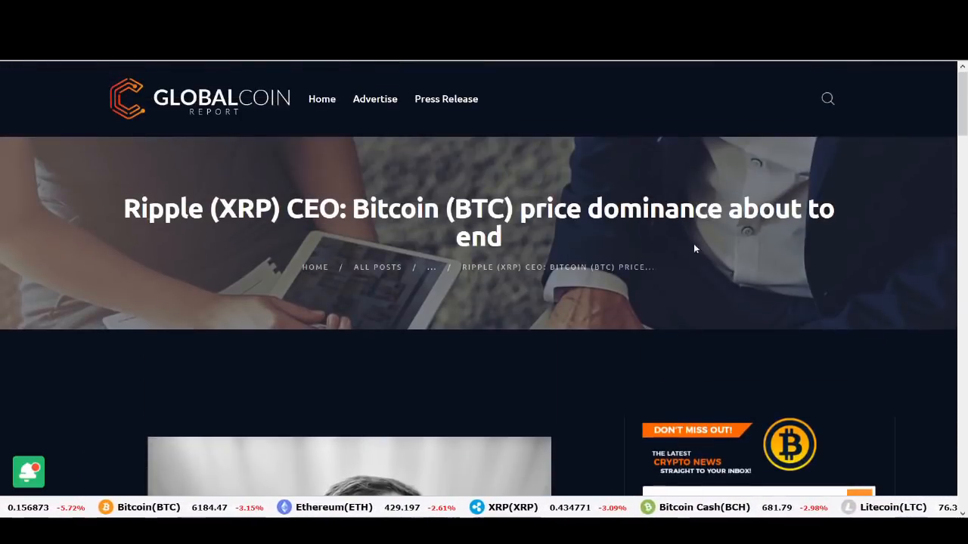
scroll(down, 3)
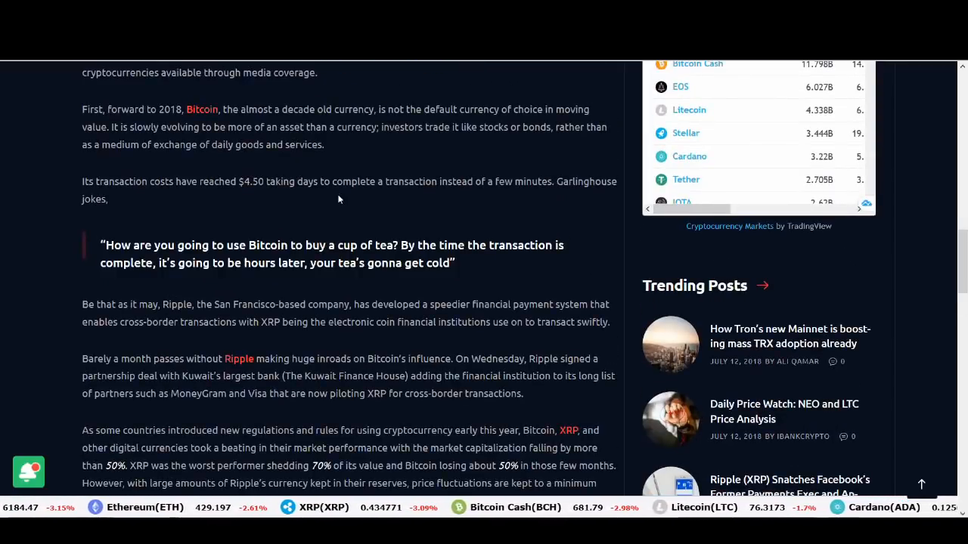
scroll(down, 3)
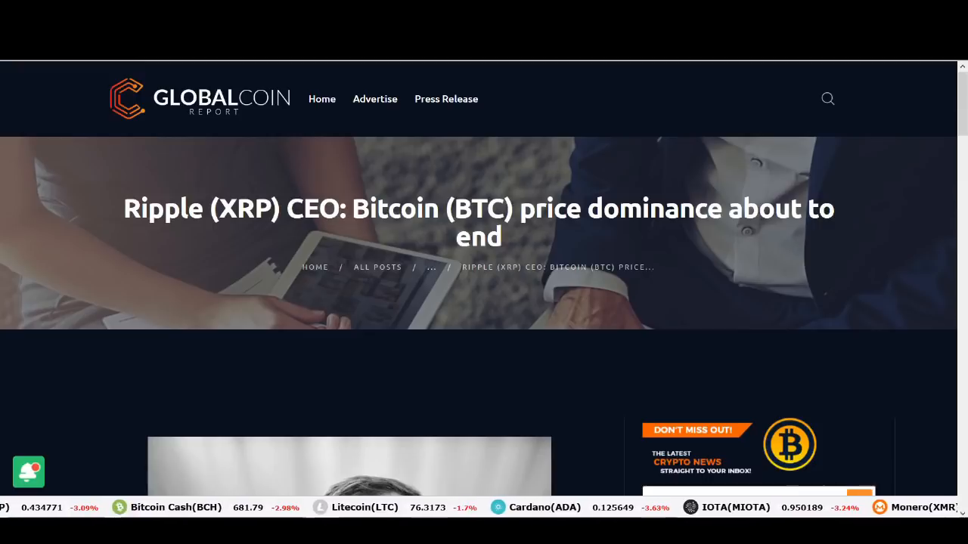
scroll(down, 3)
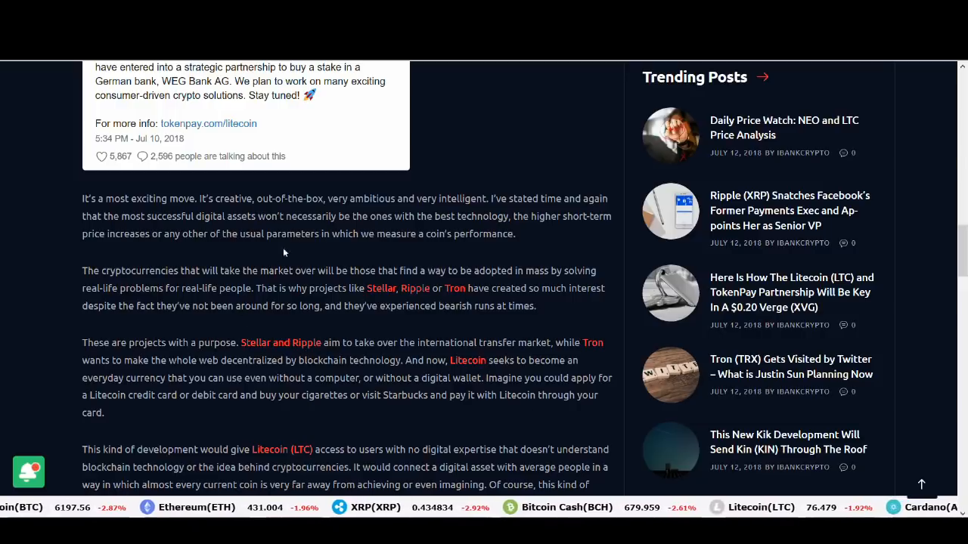
mouse_move(399, 332)
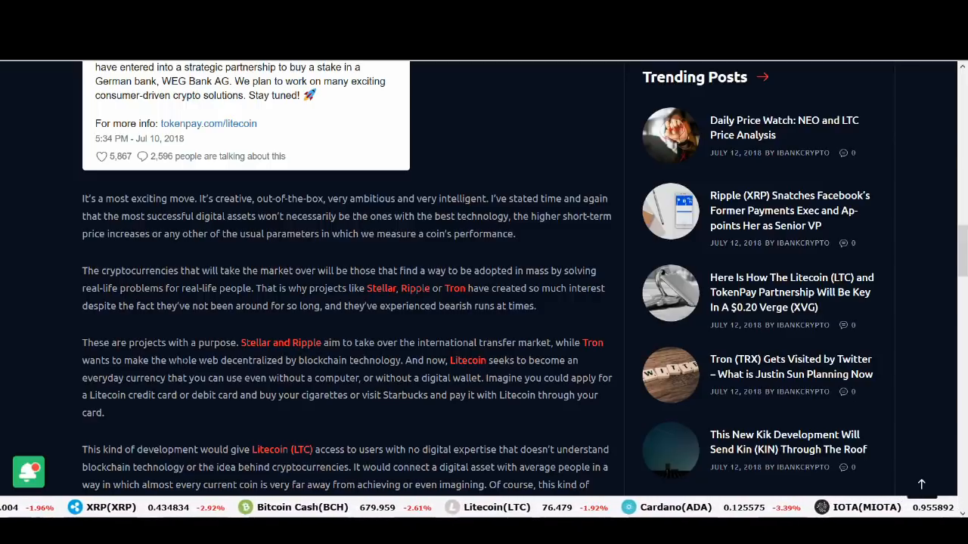
scroll(left, 3)
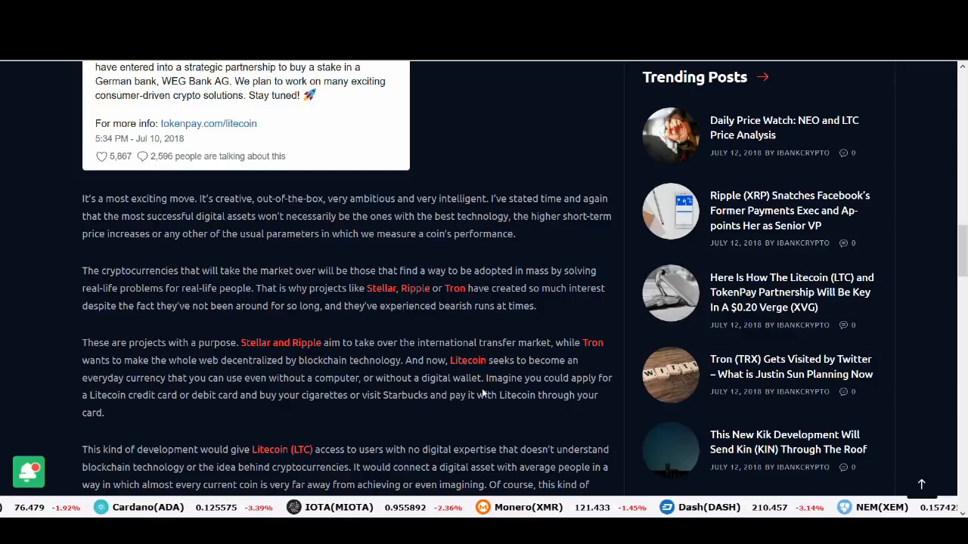
mouse_move(251, 407)
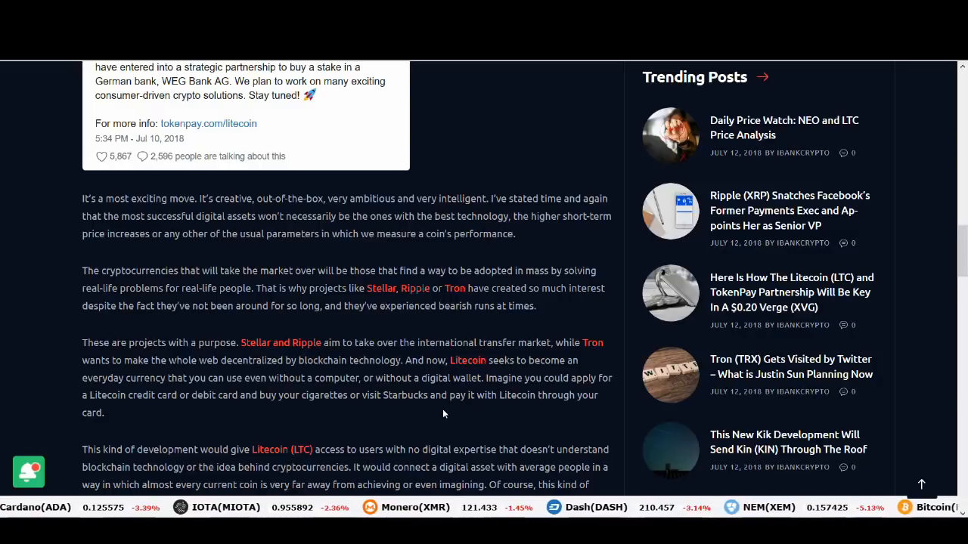
scroll(down, 3)
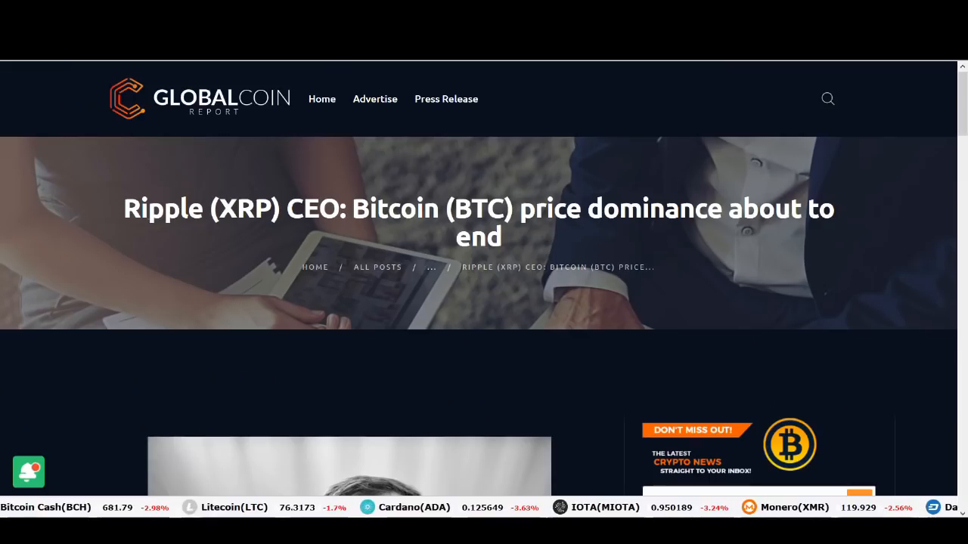
scroll(down, 3)
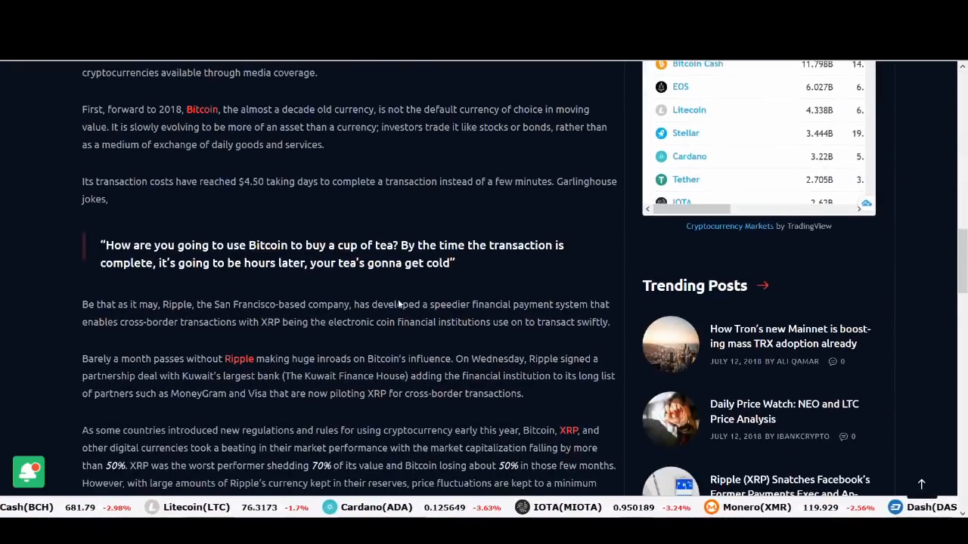
scroll(down, 3)
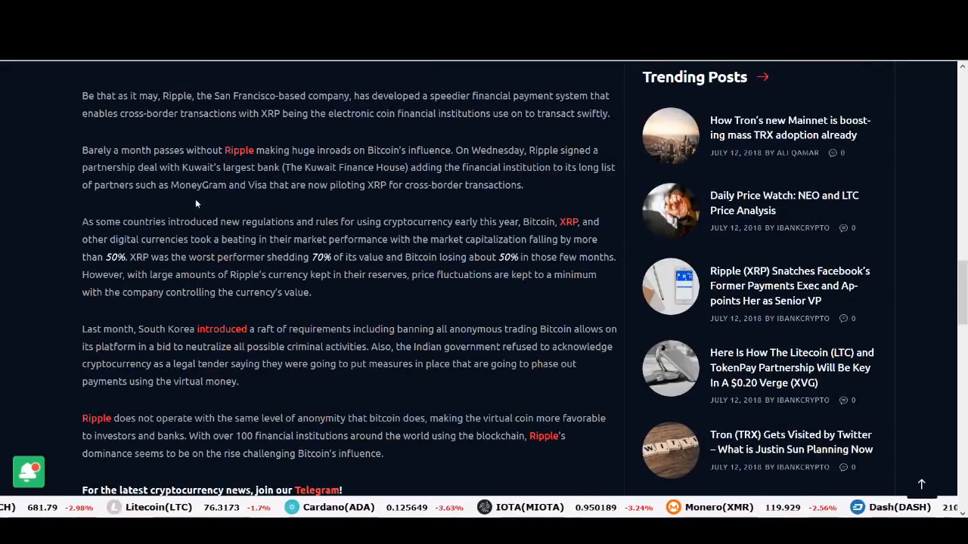
scroll(down, 3)
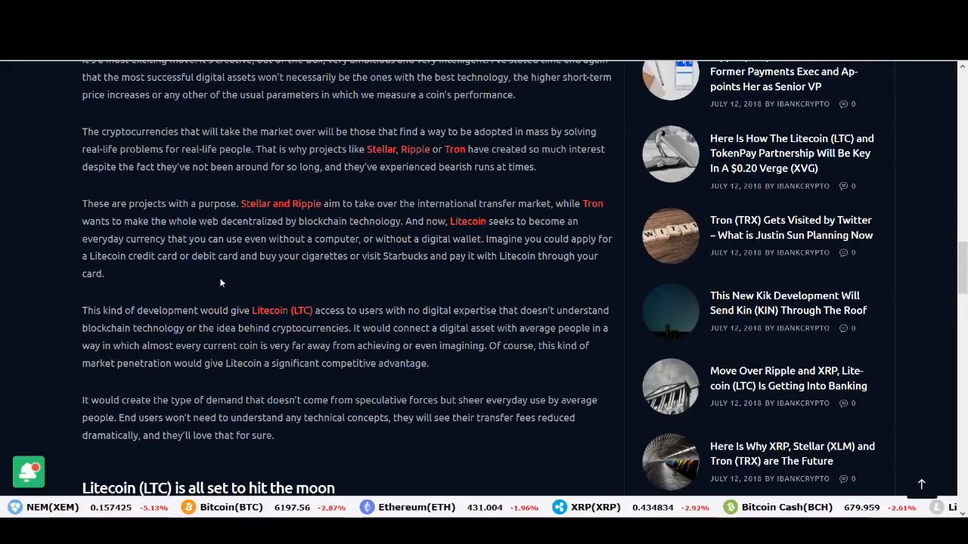
scroll(down, 3)
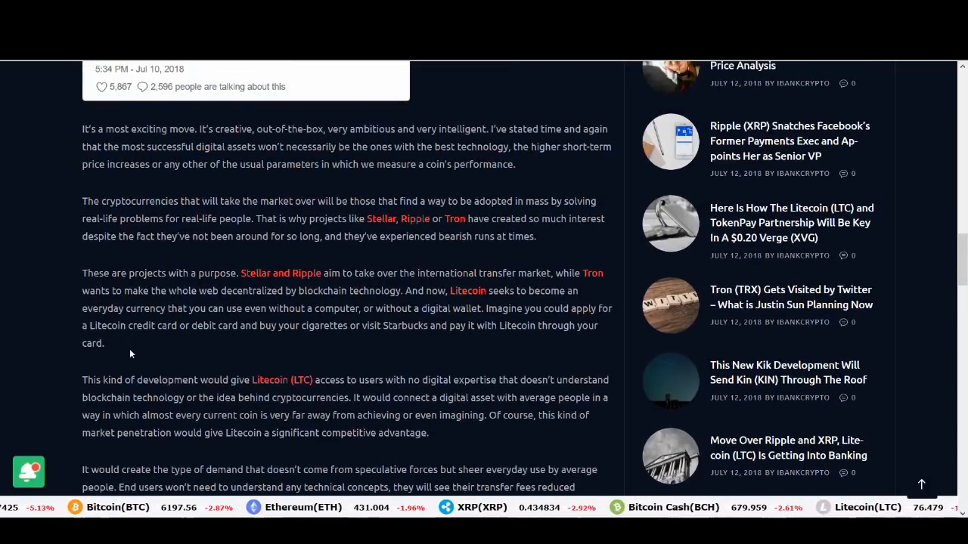
scroll(down, 3)
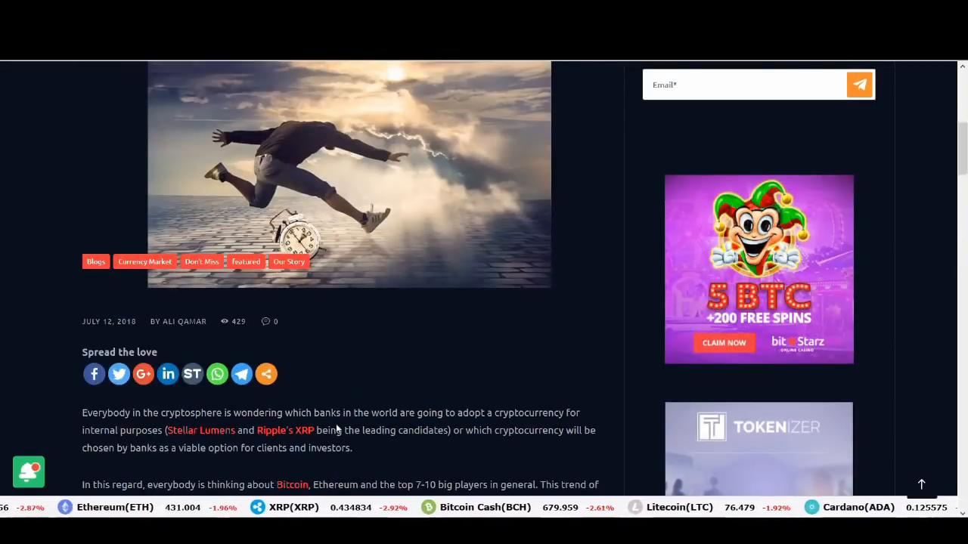
scroll(down, 3)
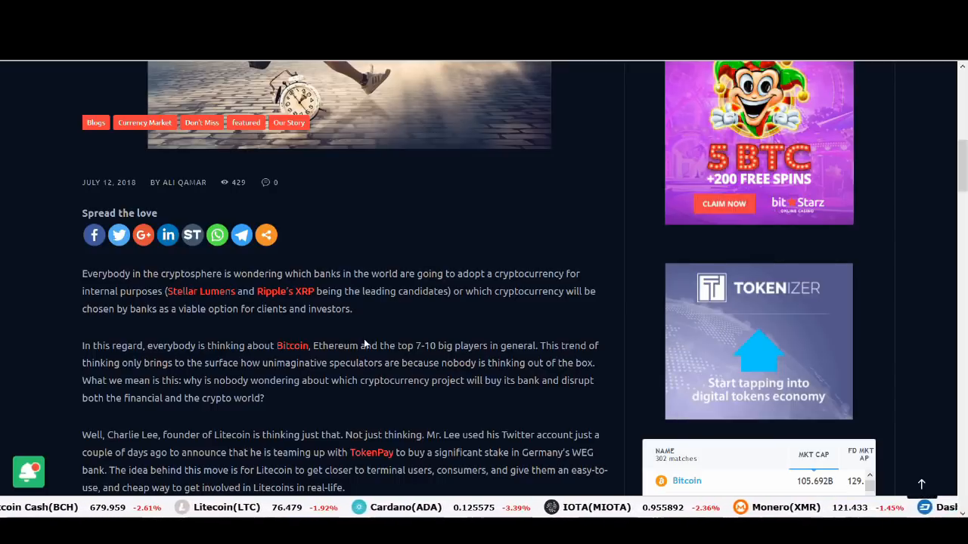
scroll(down, 3)
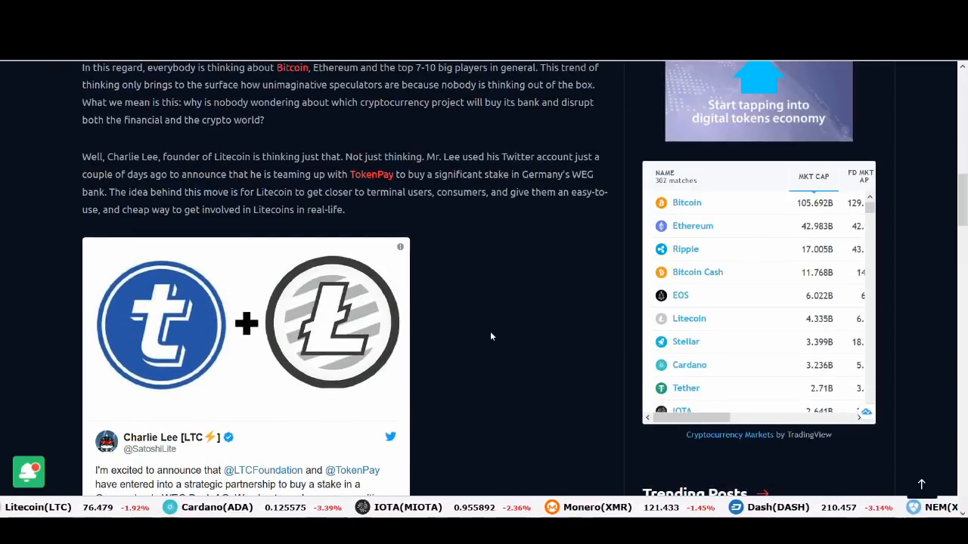
scroll(down, 3)
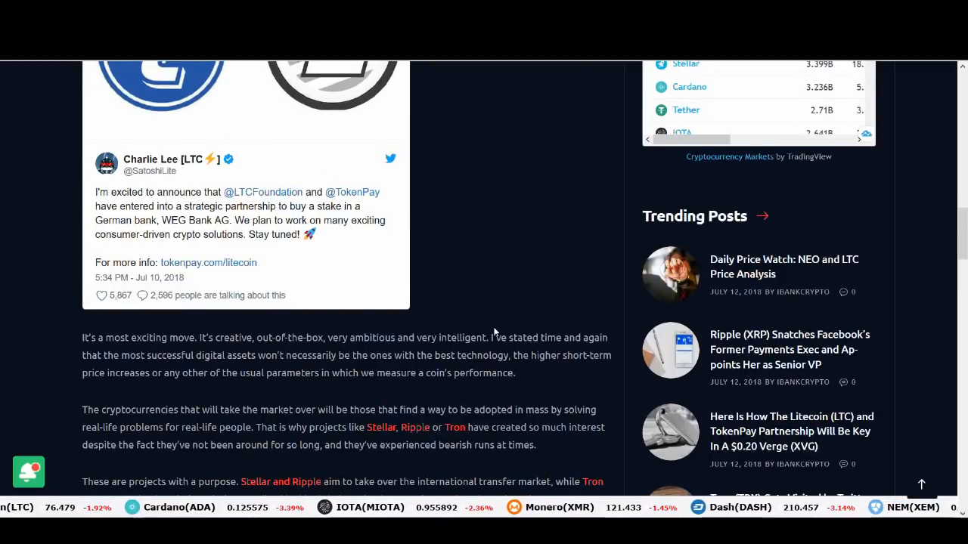
scroll(down, 3)
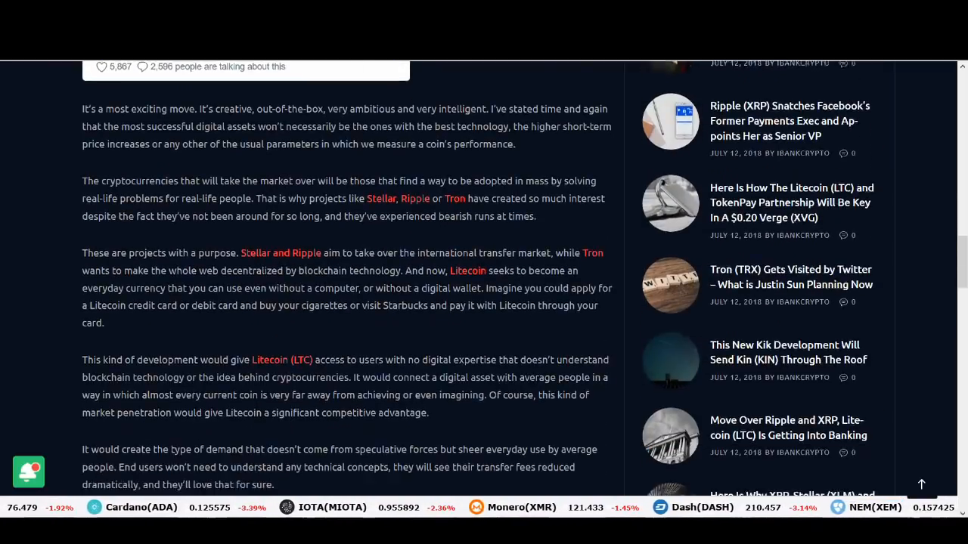
scroll(down, 3)
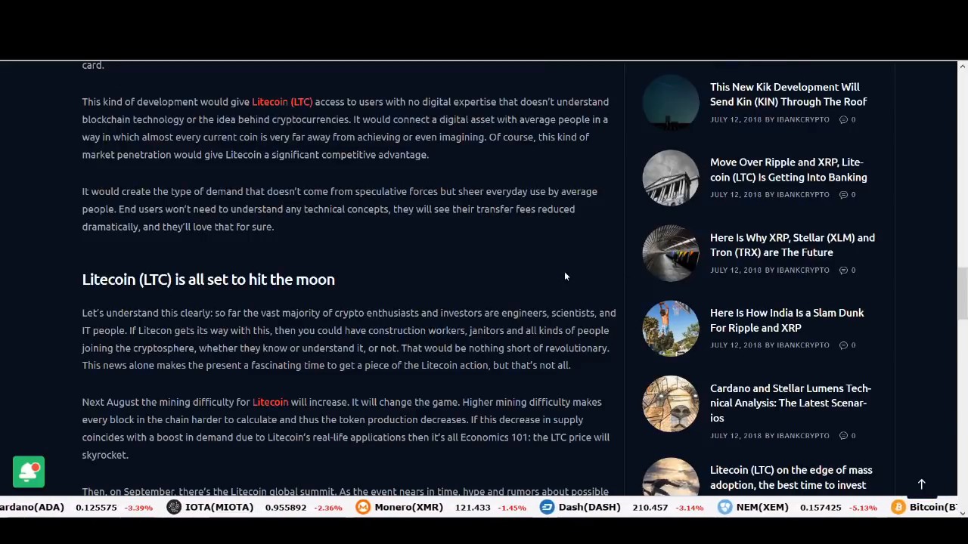
scroll(up, 3)
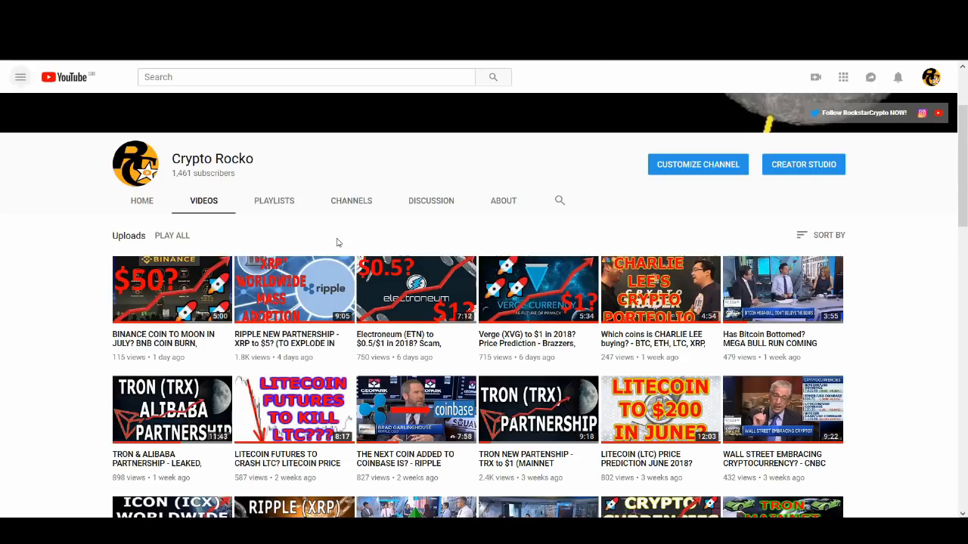
mouse_move(829, 266)
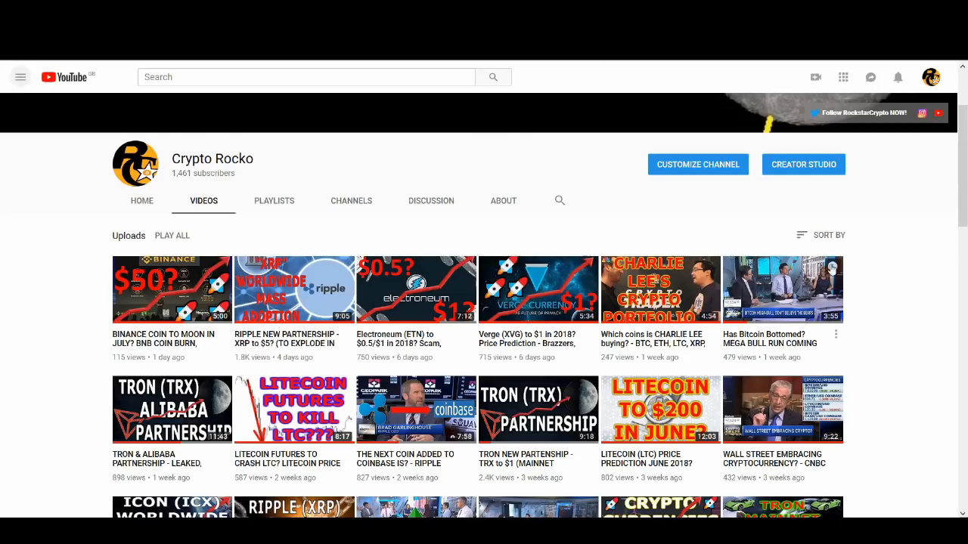
mouse_move(814, 290)
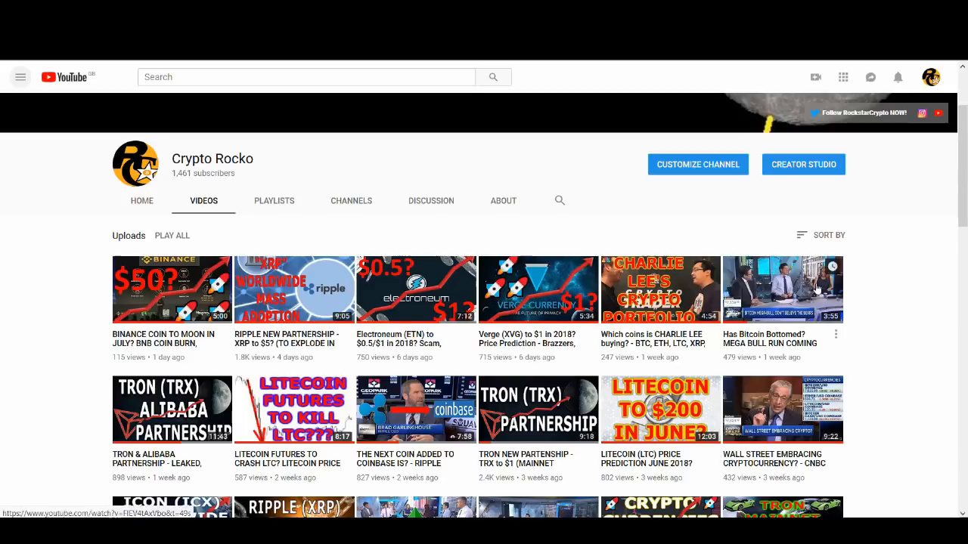
mouse_move(815, 291)
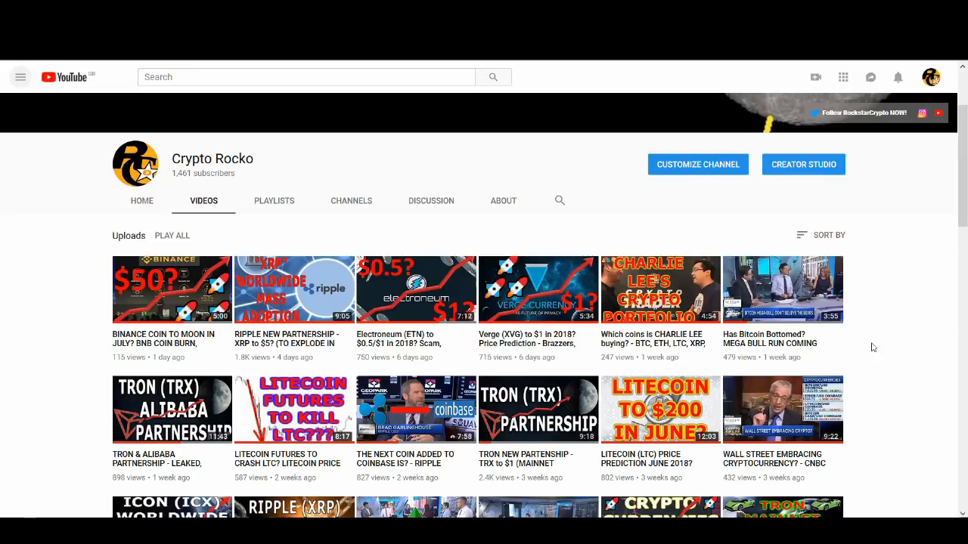
mouse_move(882, 308)
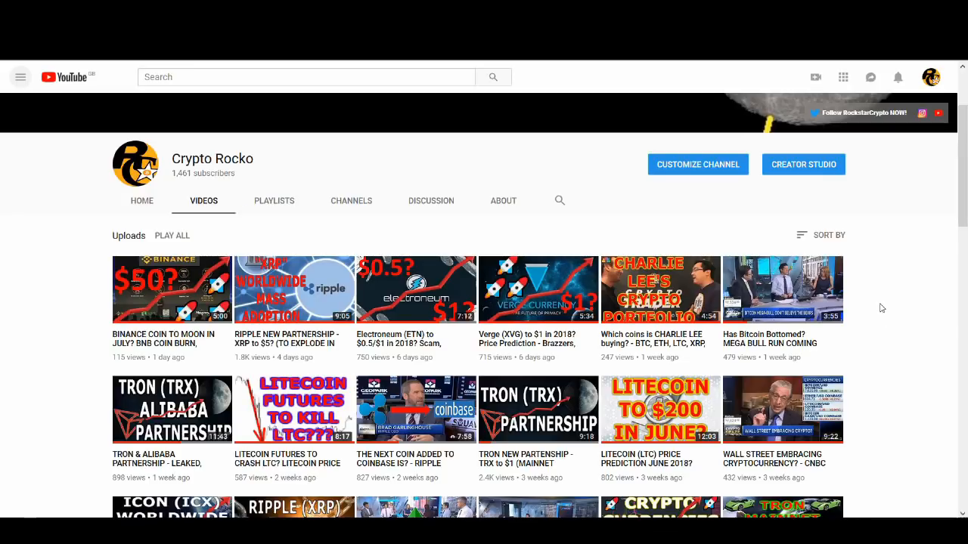
mouse_move(892, 313)
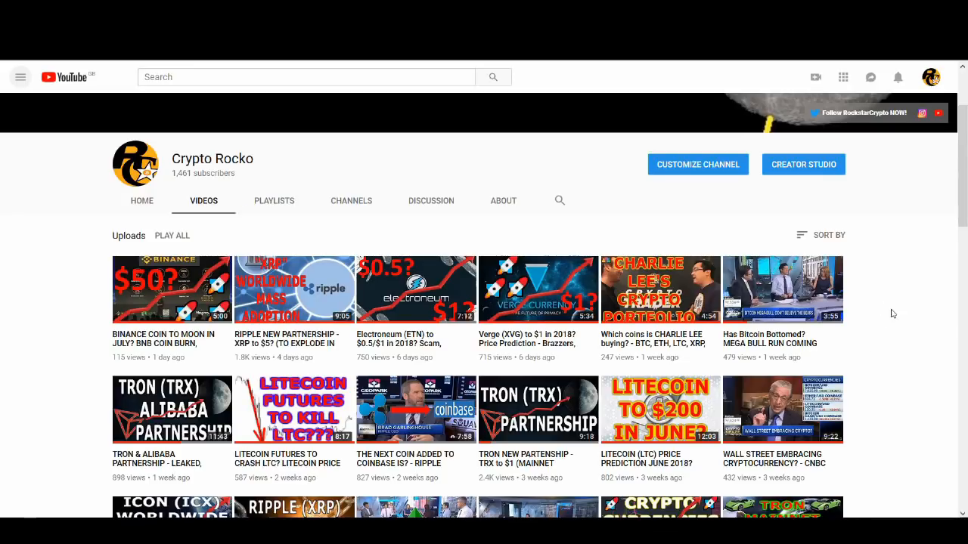
scroll(down, 3)
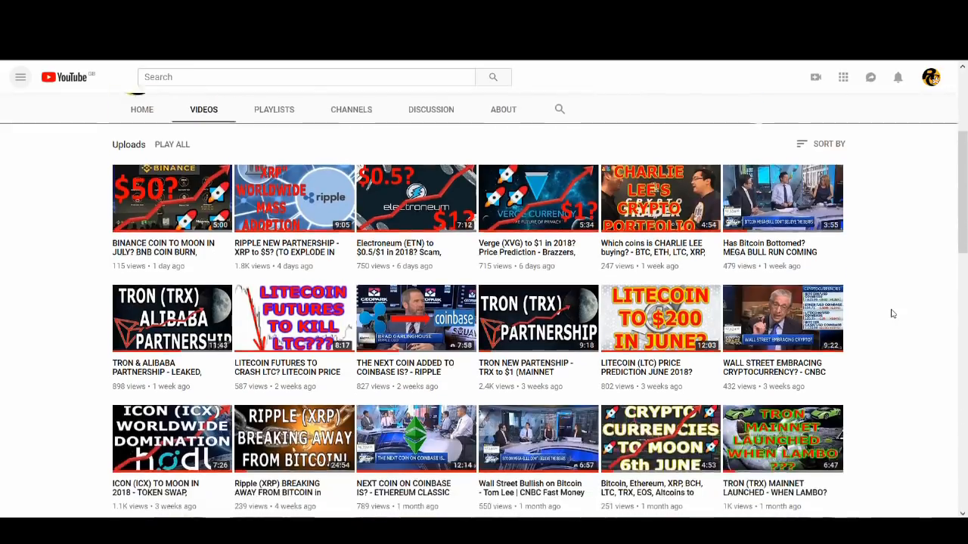
scroll(down, 3)
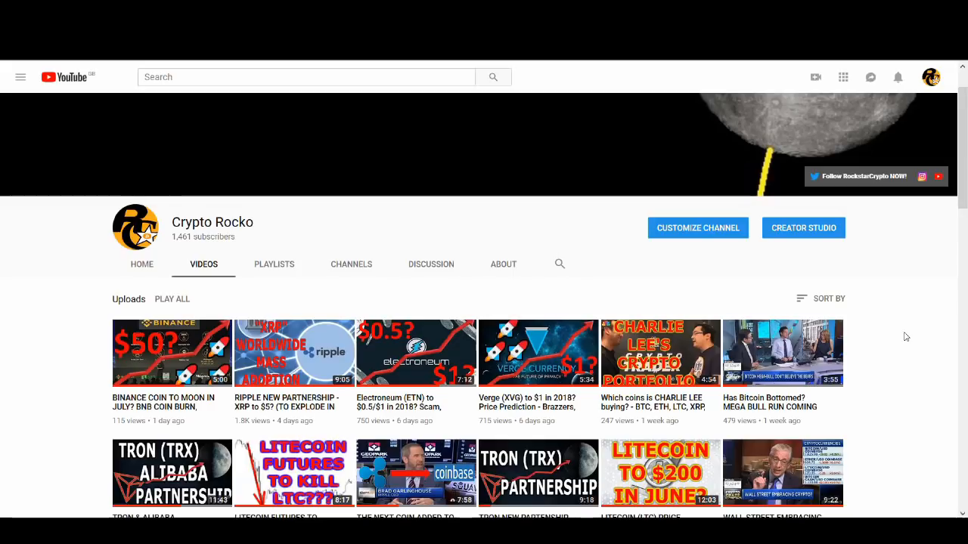
mouse_move(904, 336)
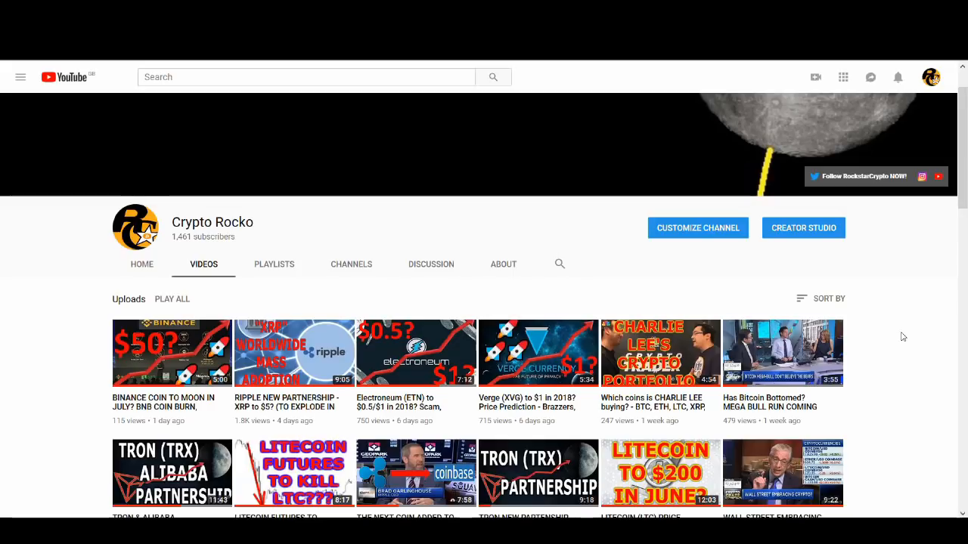